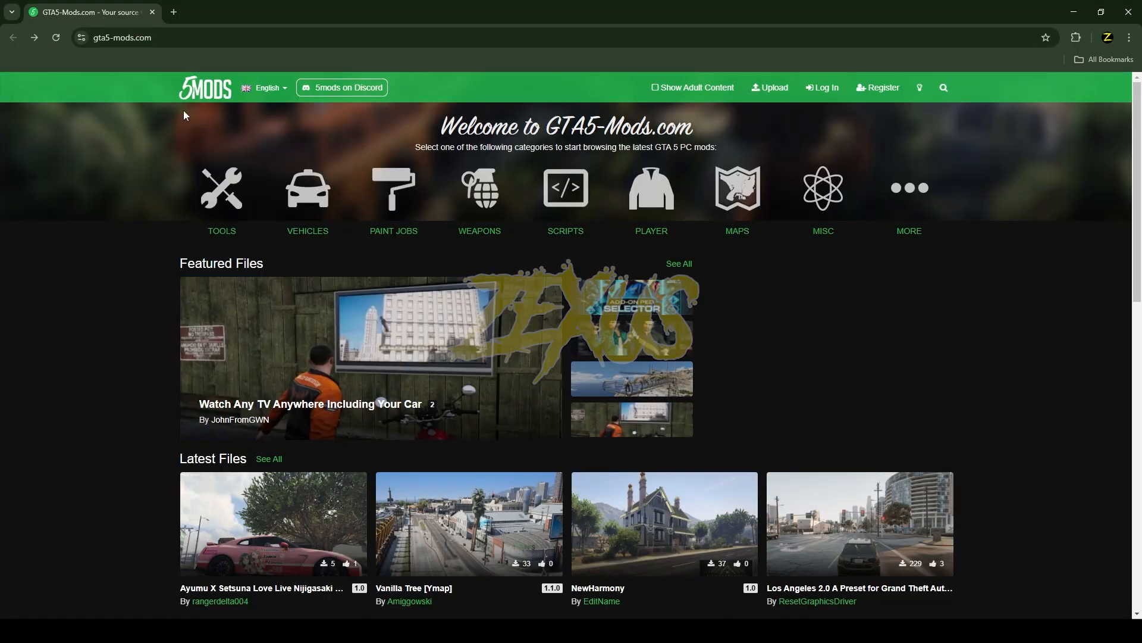
{"action": "mouse_move", "coordinate": [202, 135]}
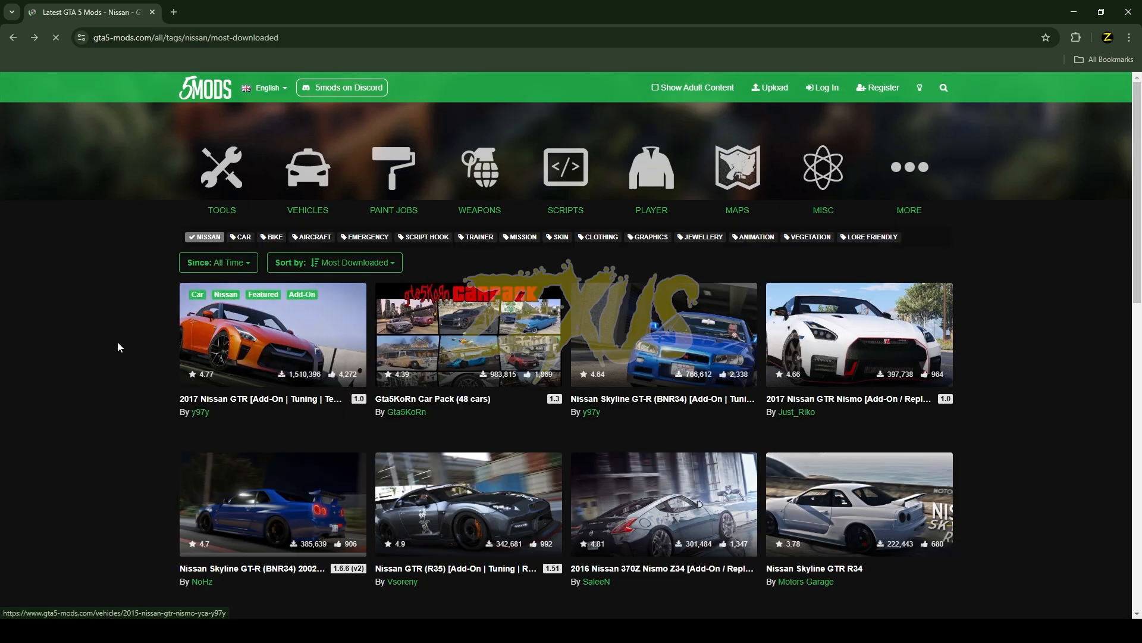
Open the 2017 Nissan GTR Add-On mod page and download its archive
{"action": "left_click", "coordinate": [272, 334]}
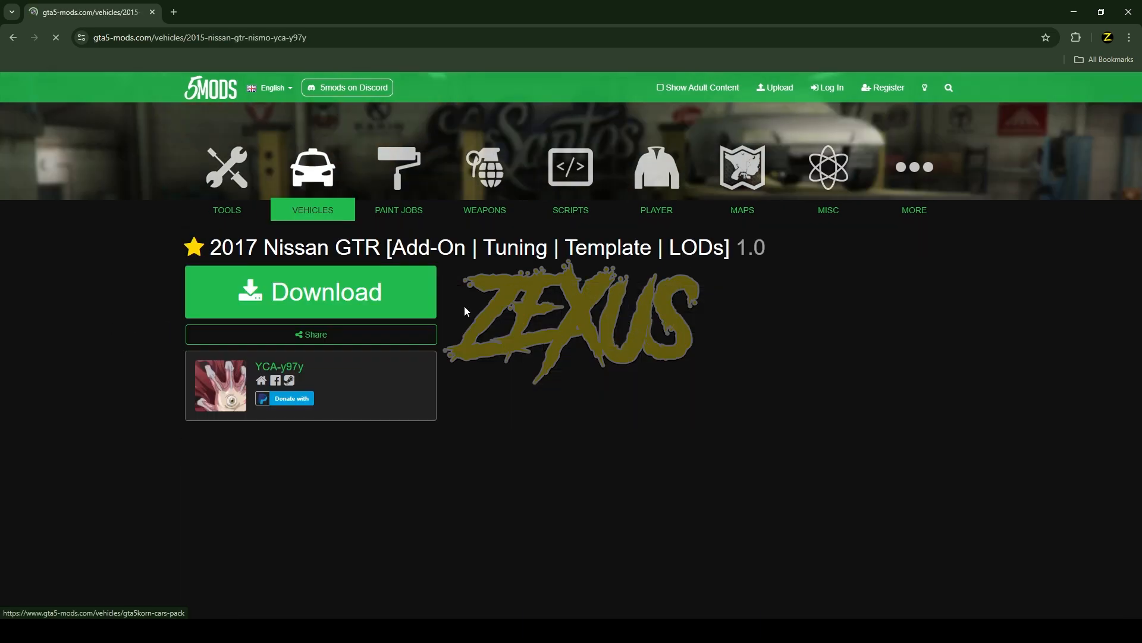
{"action": "left_click", "coordinate": [311, 291]}
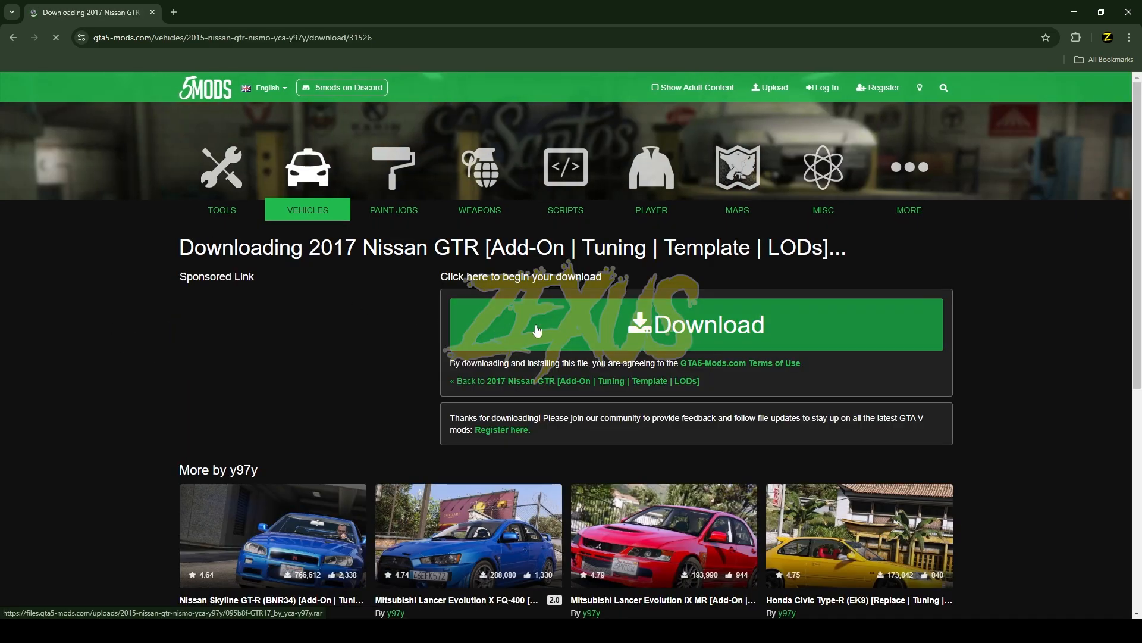
{"action": "left_click", "coordinate": [695, 324]}
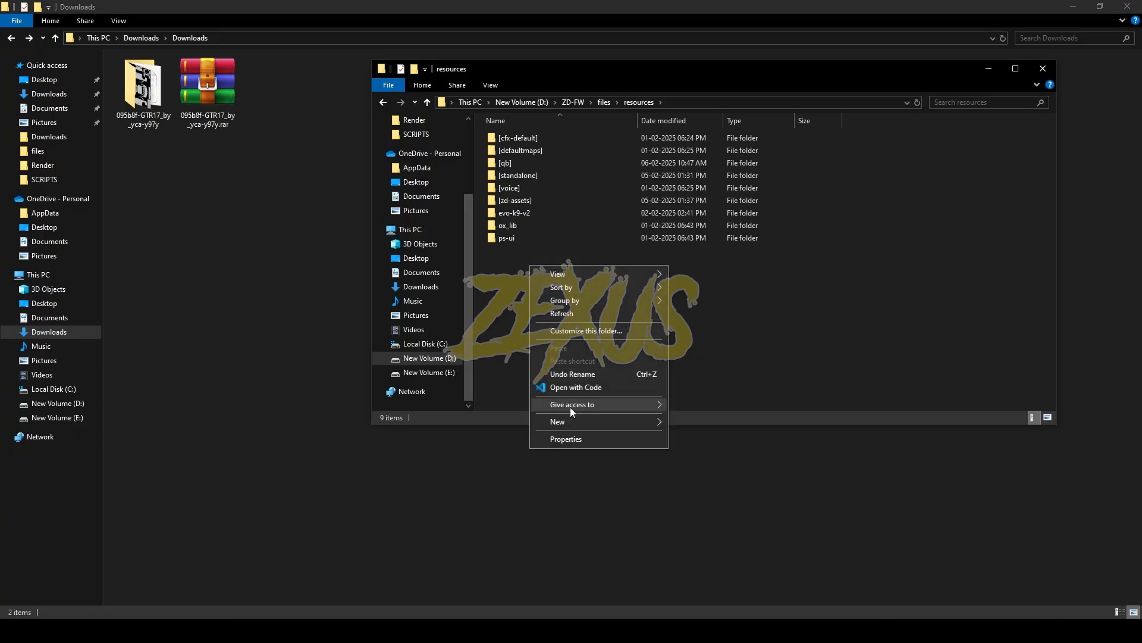
Open server.cfg from the server's files folder and scroll down to the ensure lines
{"action": "left_click", "coordinate": [557, 421]}
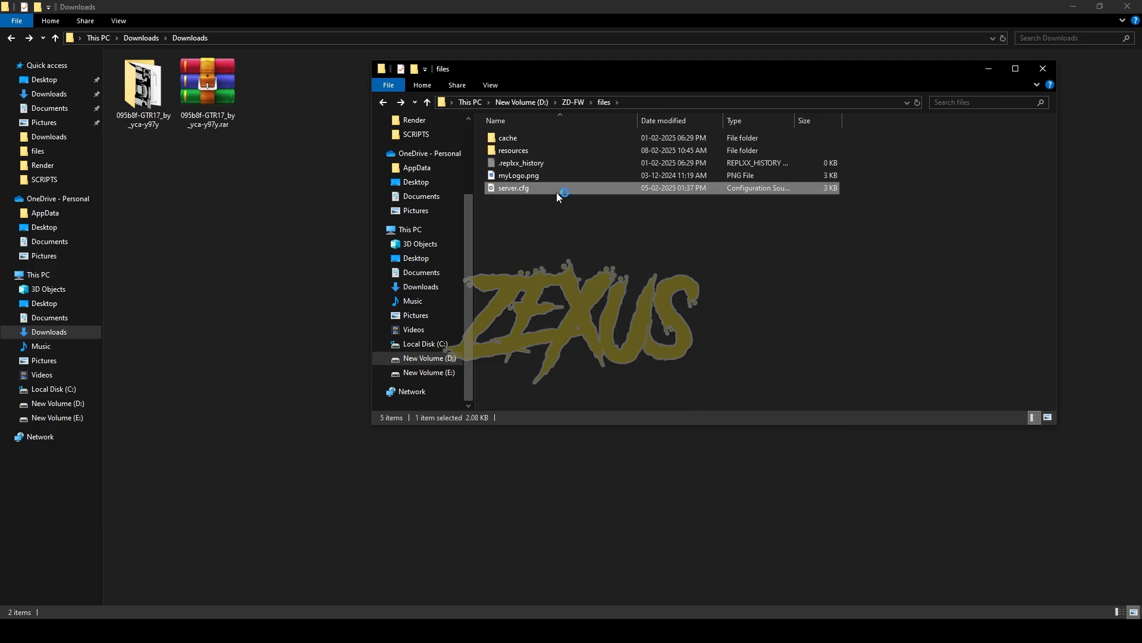
{"action": "double_click", "coordinate": [514, 188]}
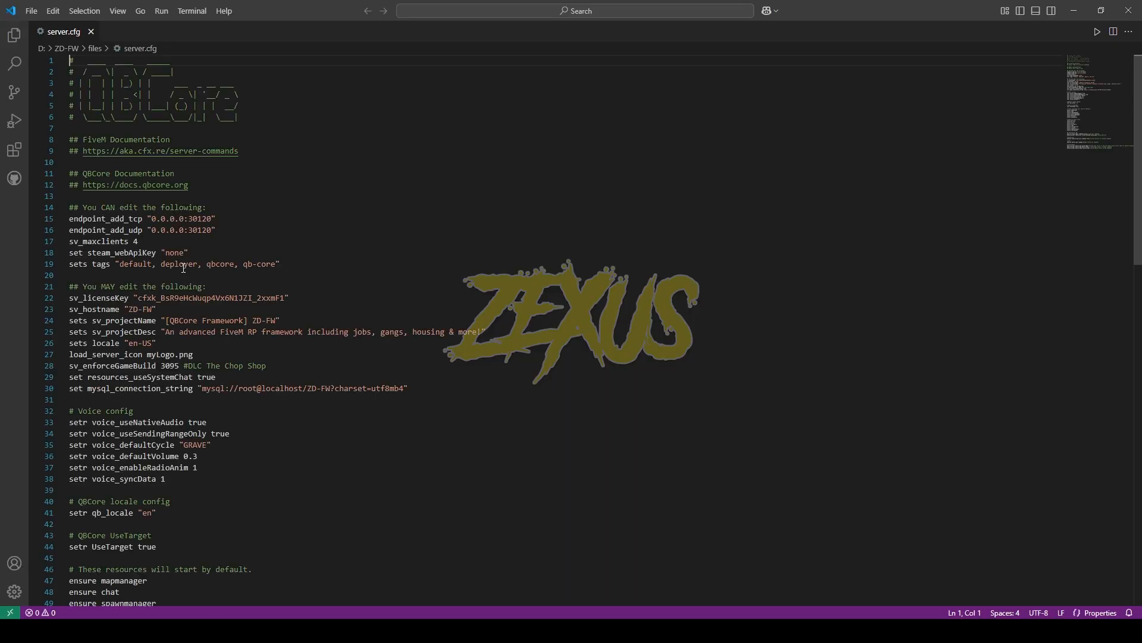
{"action": "scroll", "scroll_direction": "down", "scroll_amount": 3}
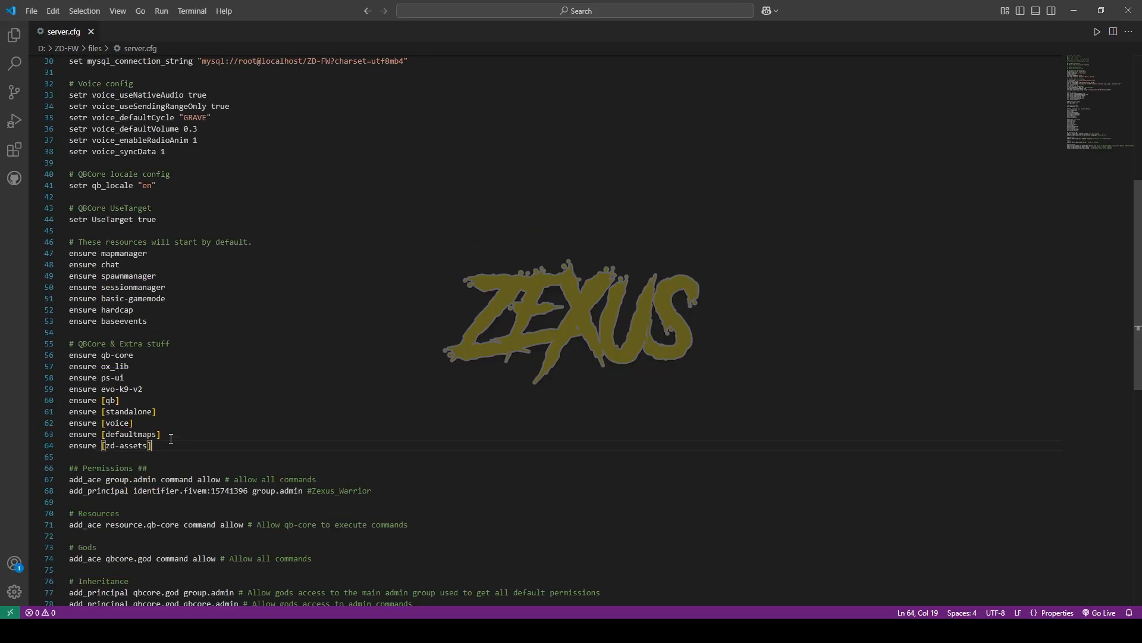
{"action": "key", "text": "Enter"}
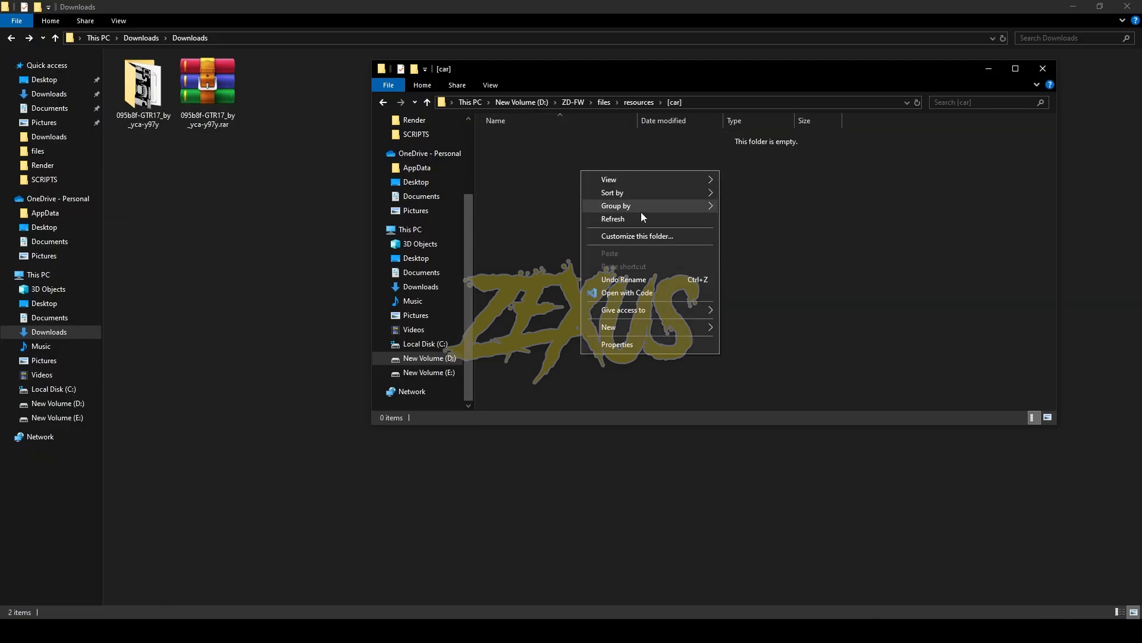
Make a new folder in [car] with a 'stream' subfolder, and enter stream
{"action": "left_click", "coordinate": [609, 327]}
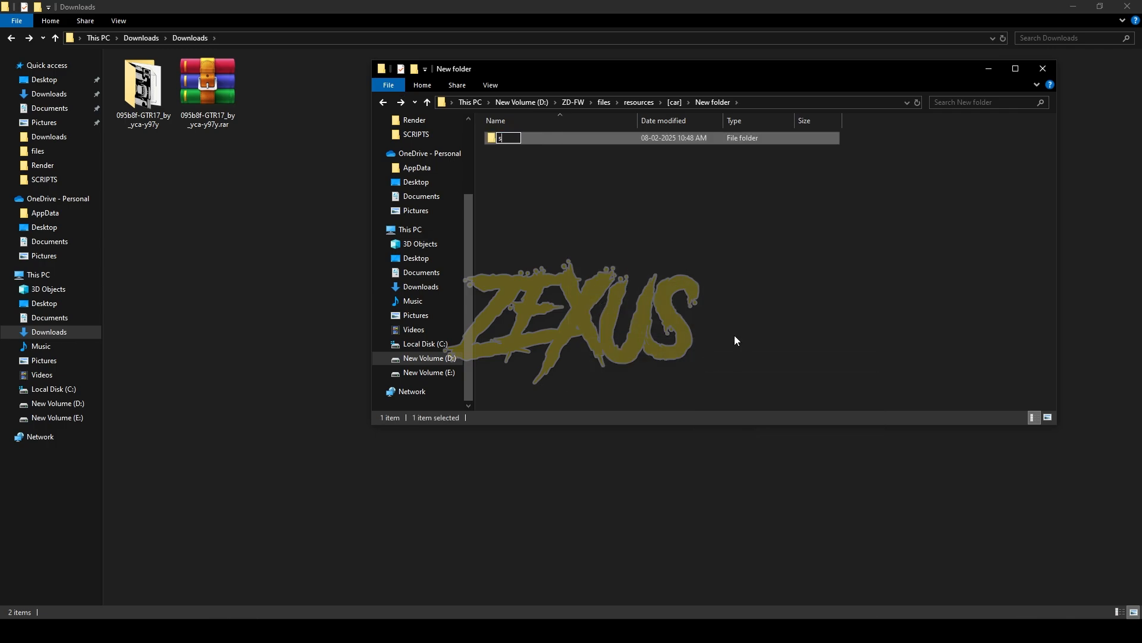
{"action": "type", "text": "stream"}
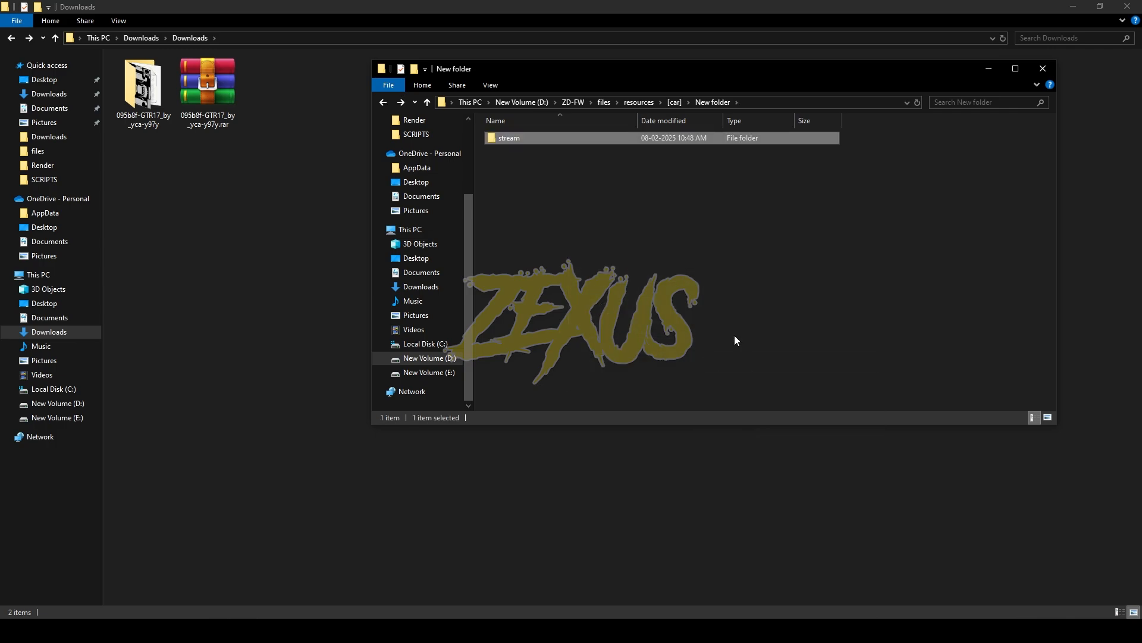
{"action": "double_click", "coordinate": [509, 137]}
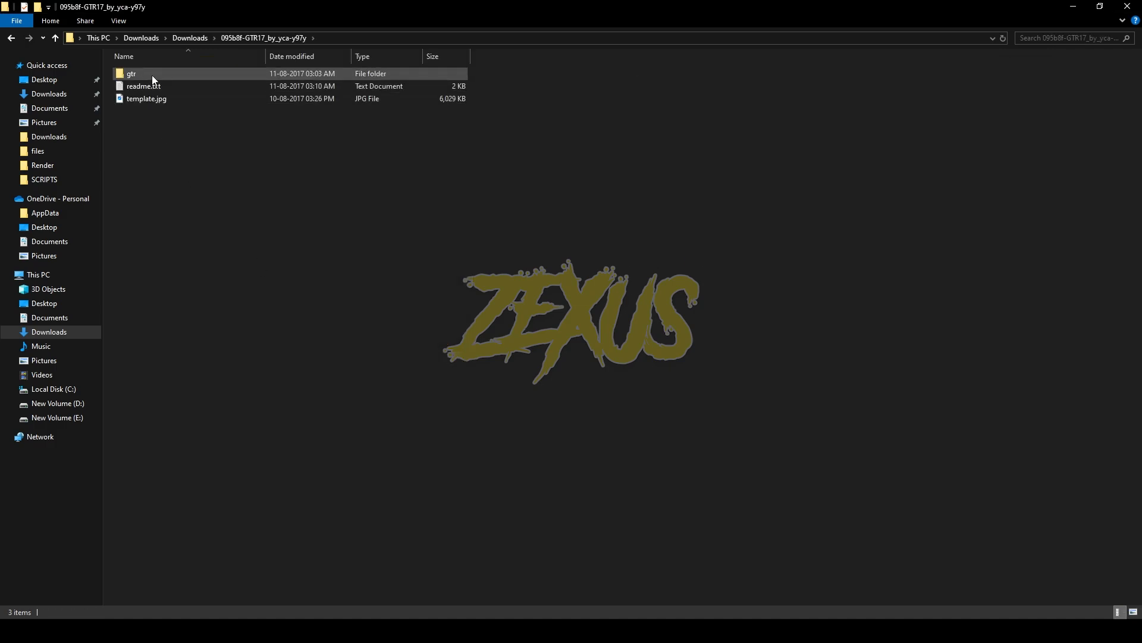
Open the gtr mod's dlc.rpf in OpenIV for GTA V Windows, accepting editing mode
{"action": "double_click", "coordinate": [131, 73]}
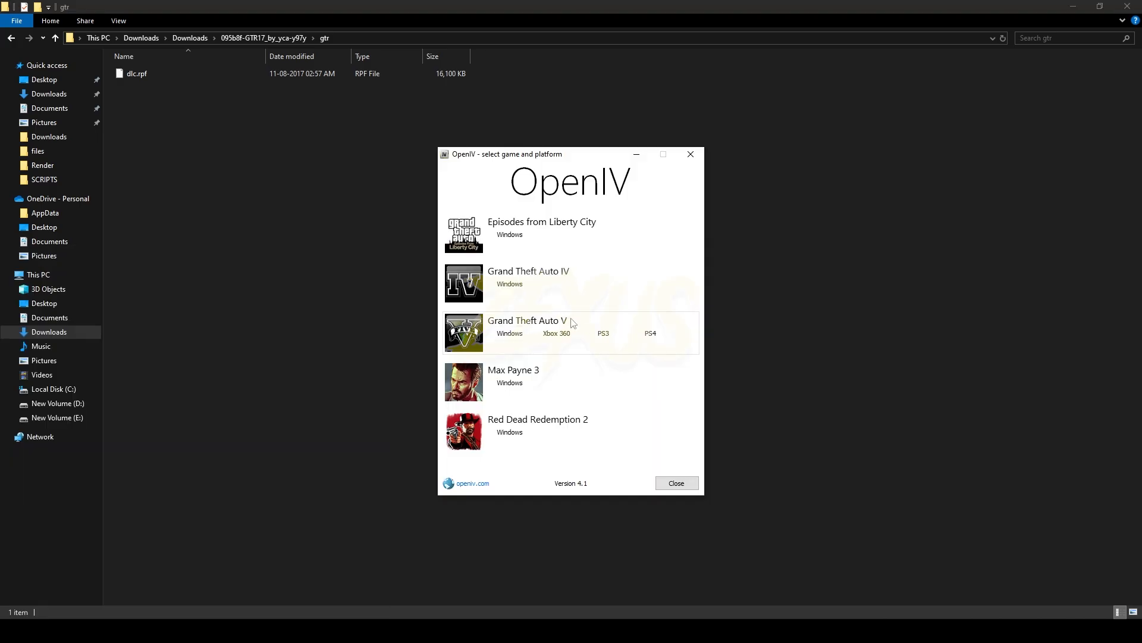
{"action": "left_click", "coordinate": [509, 333]}
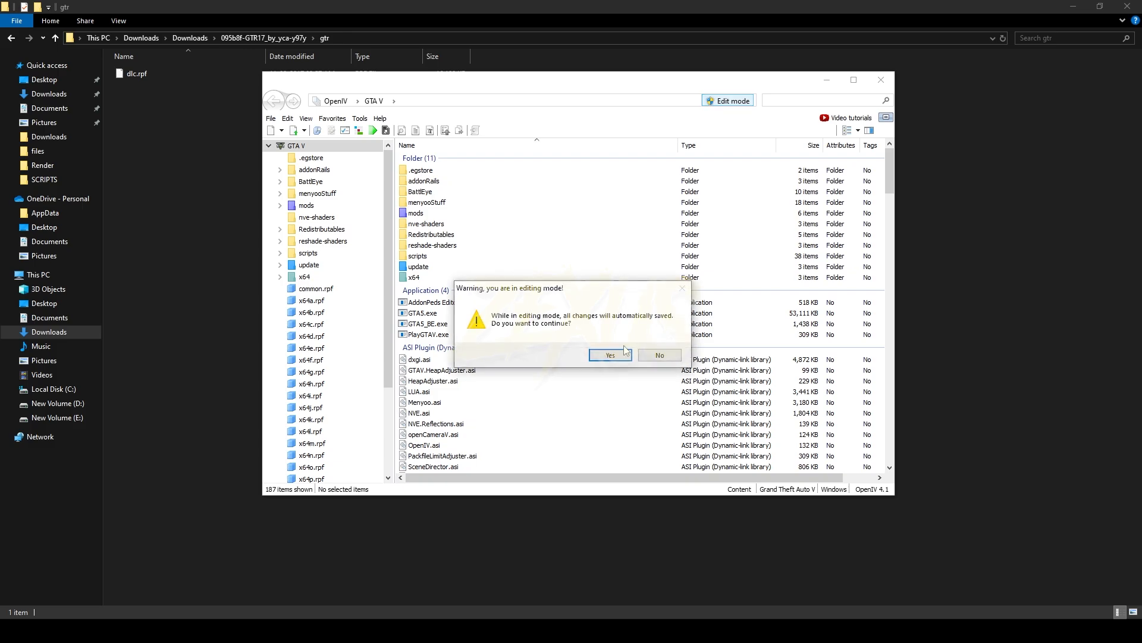
{"action": "left_click", "coordinate": [608, 355]}
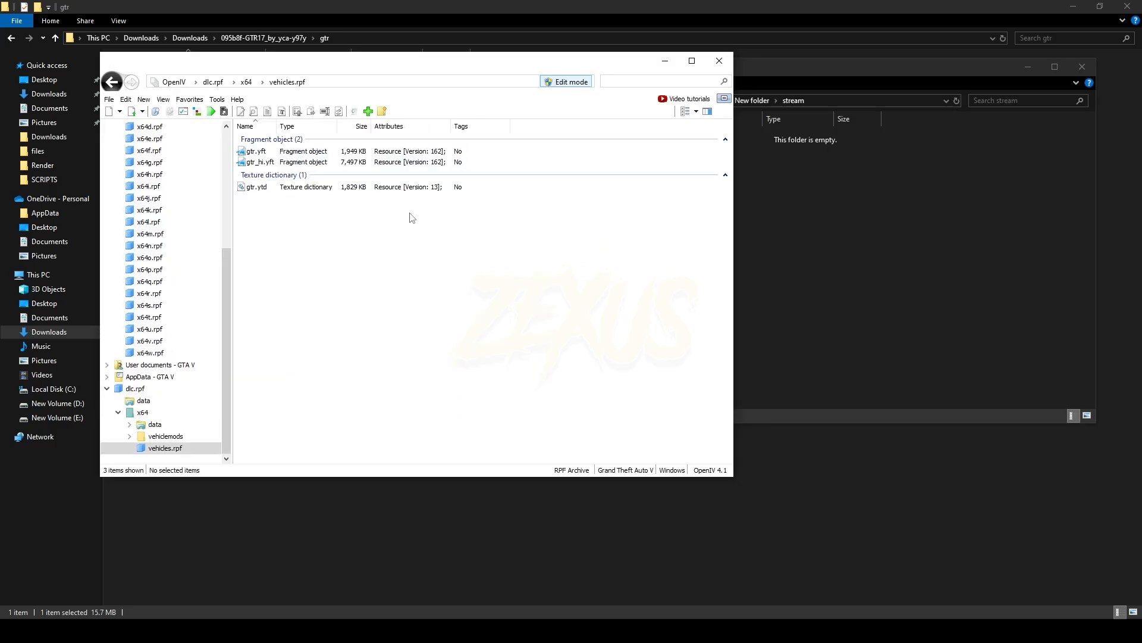
Export the GTR model, texture and gtr_mods.rpf tuning part files into stream
{"action": "key", "text": "ctrl+a"}
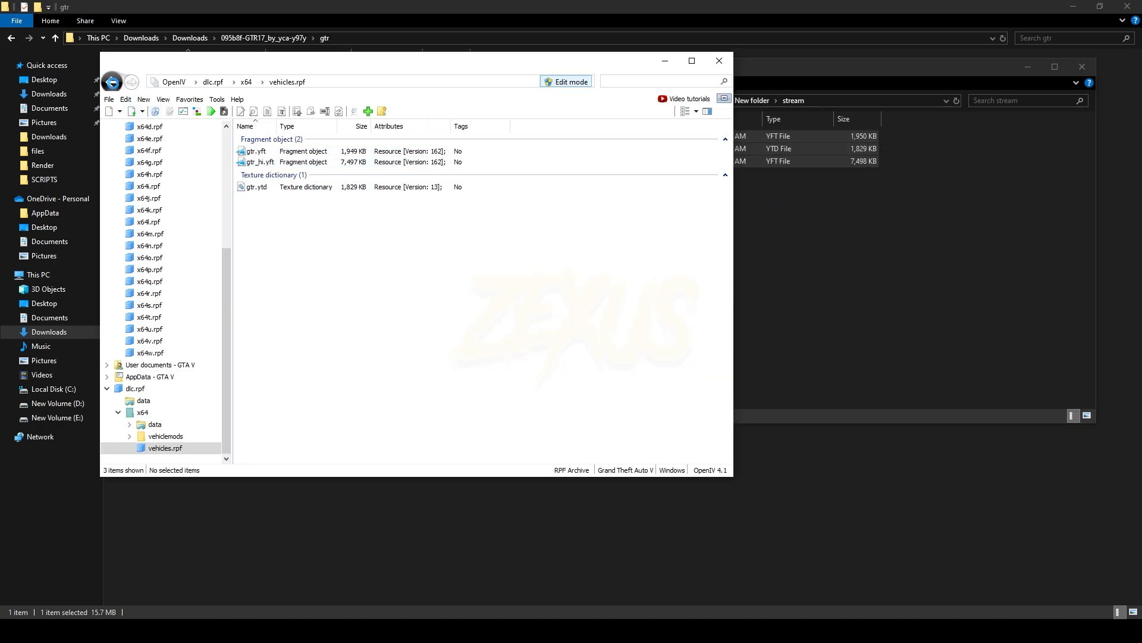
{"action": "double_click", "coordinate": [165, 424]}
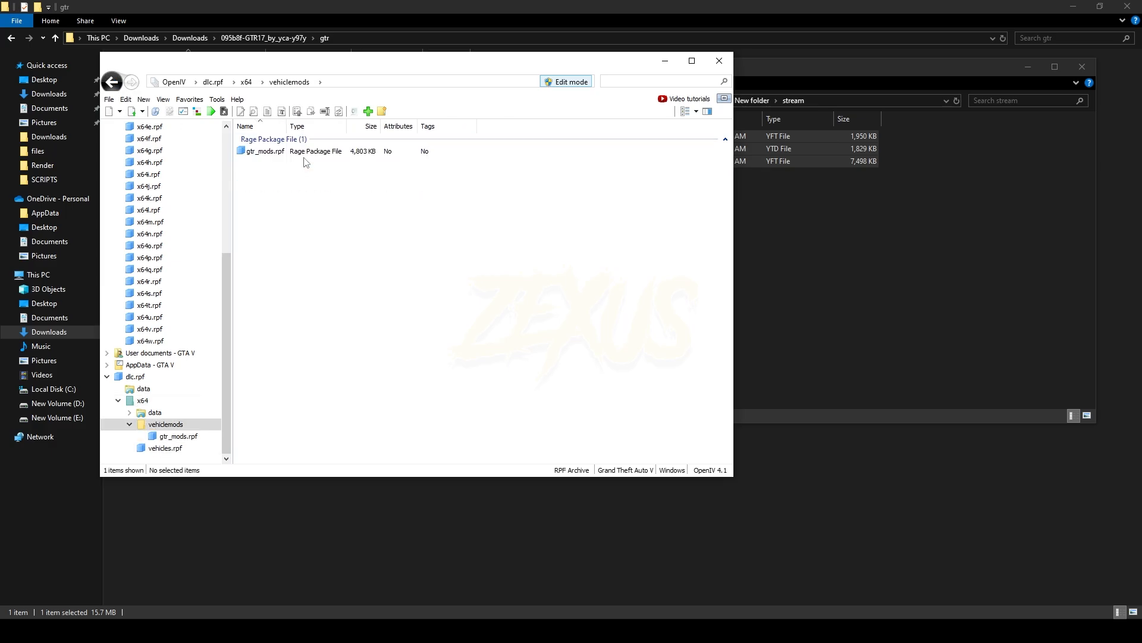
{"action": "double_click", "coordinate": [263, 151]}
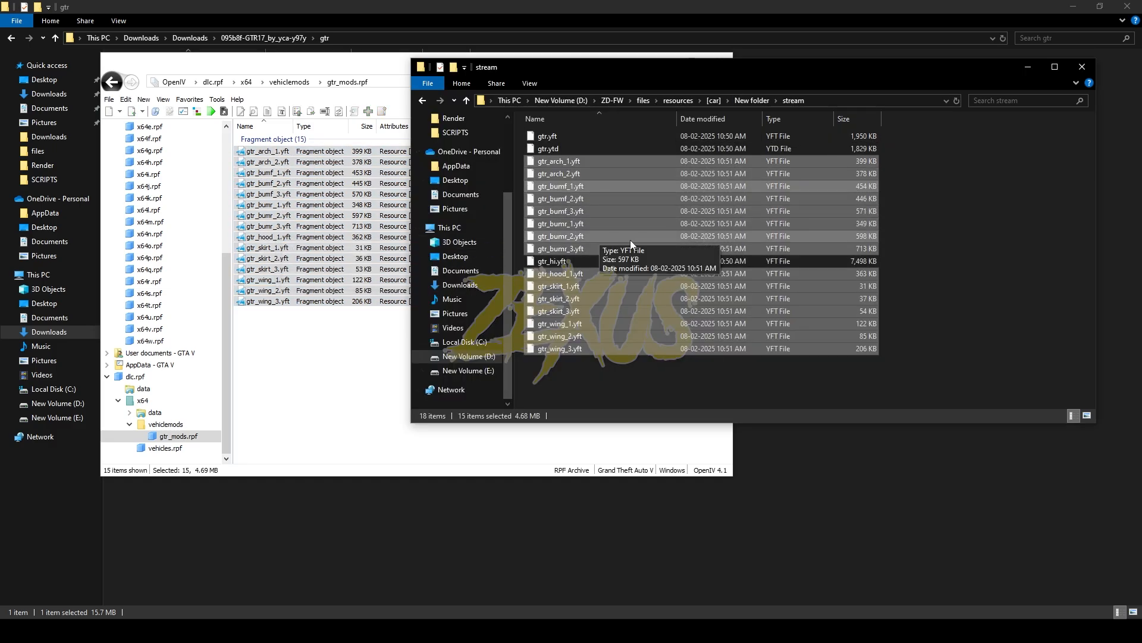
{"action": "left_click", "coordinate": [467, 100]}
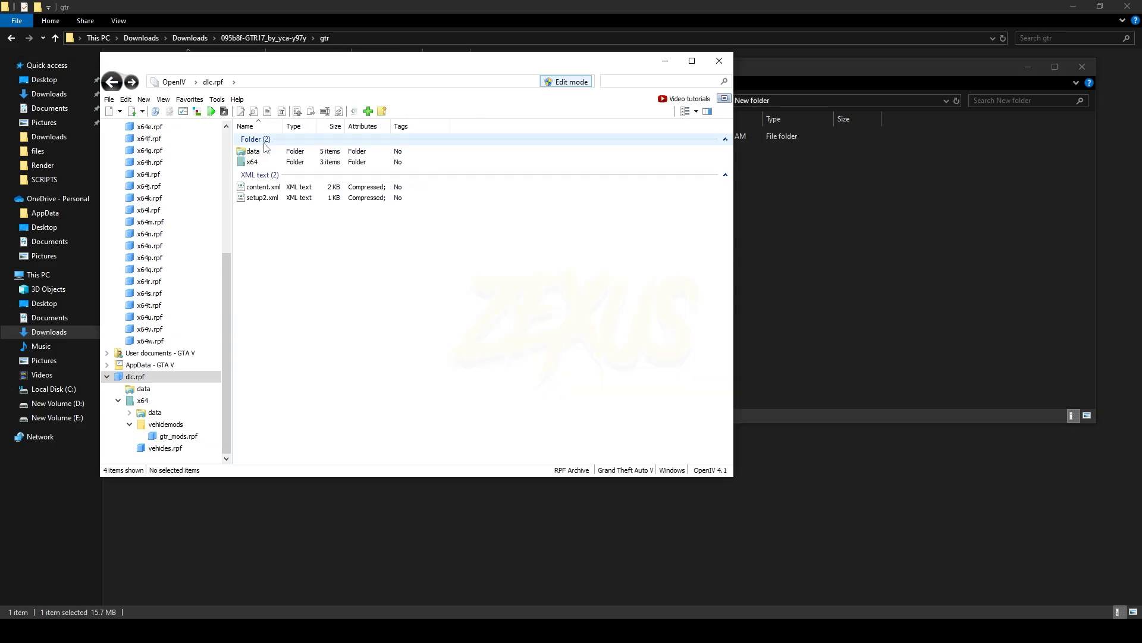
Copy the five meta files from the data folder and rename the resource folder gtr
{"action": "double_click", "coordinate": [251, 150]}
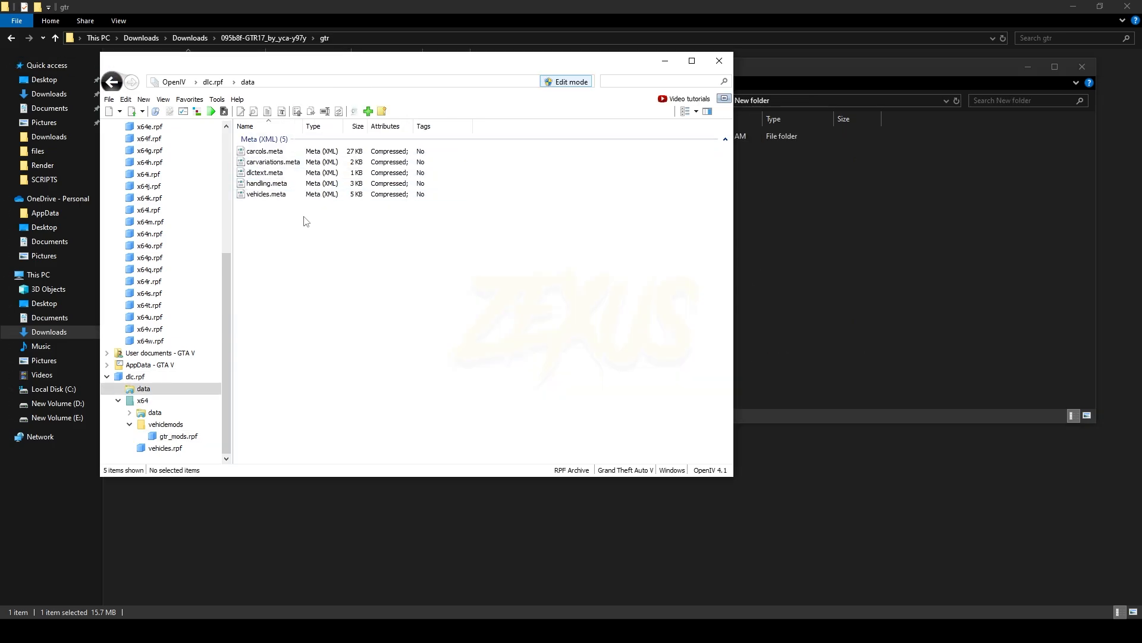
{"action": "key", "text": "ctrl+a"}
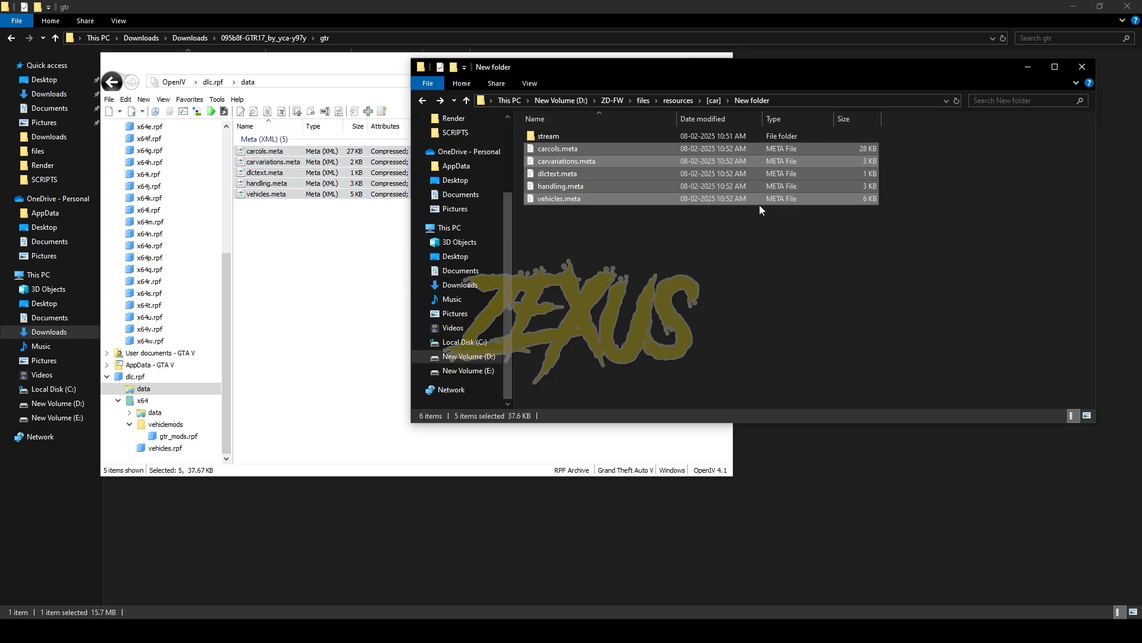
{"action": "left_click", "coordinate": [548, 136]}
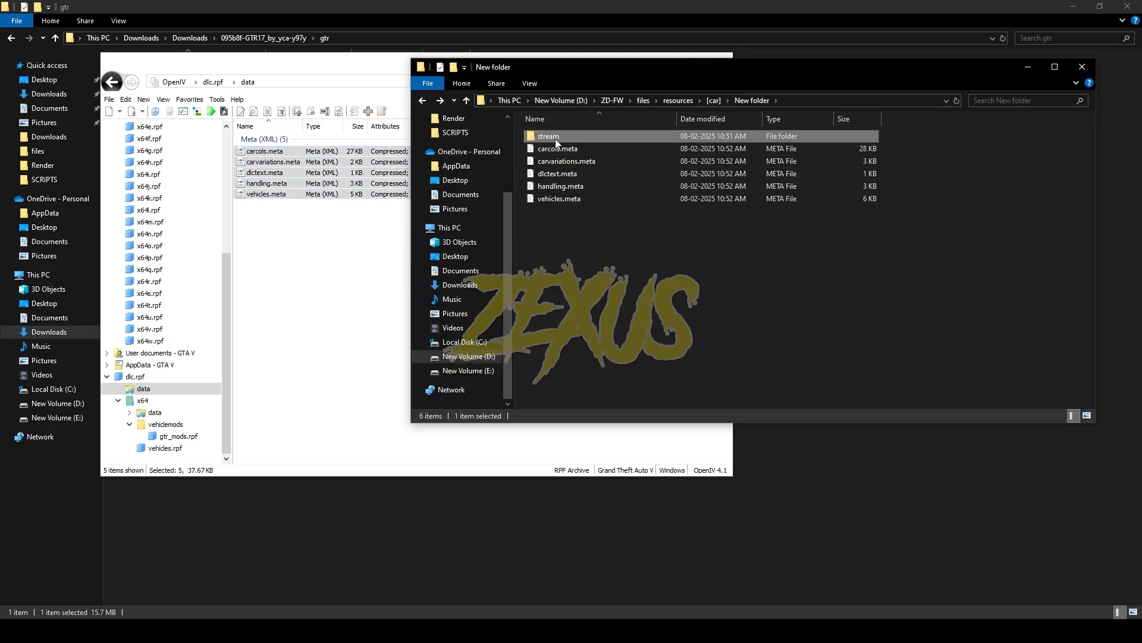
{"action": "double_click", "coordinate": [548, 136]}
{"action": "type", "text": "gtr"}
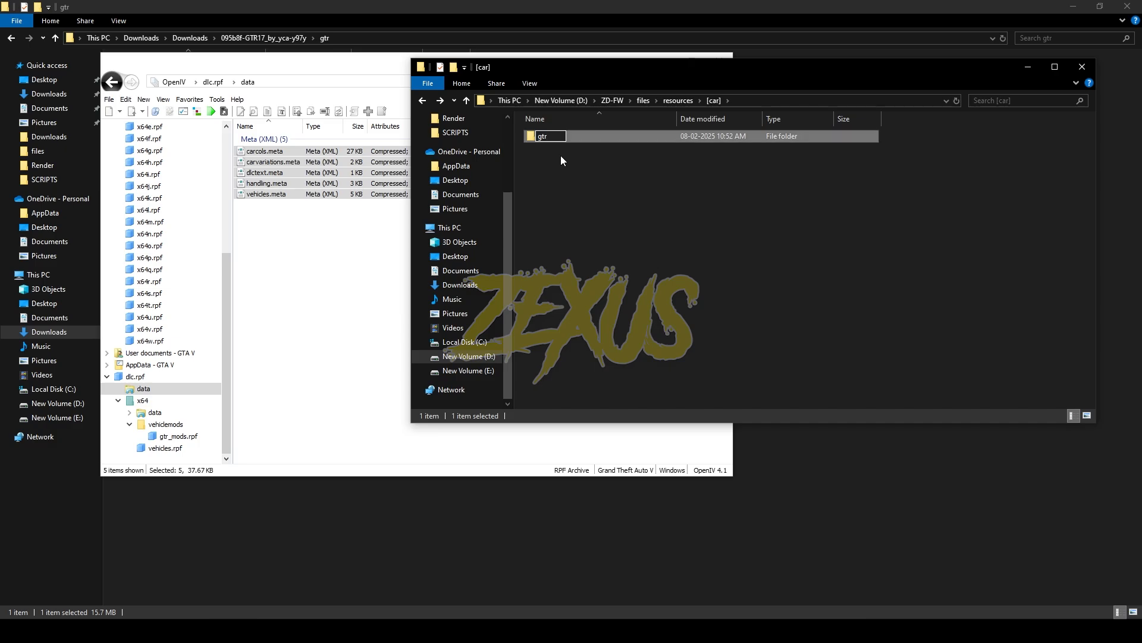
{"action": "mouse_move", "coordinate": [561, 139]}
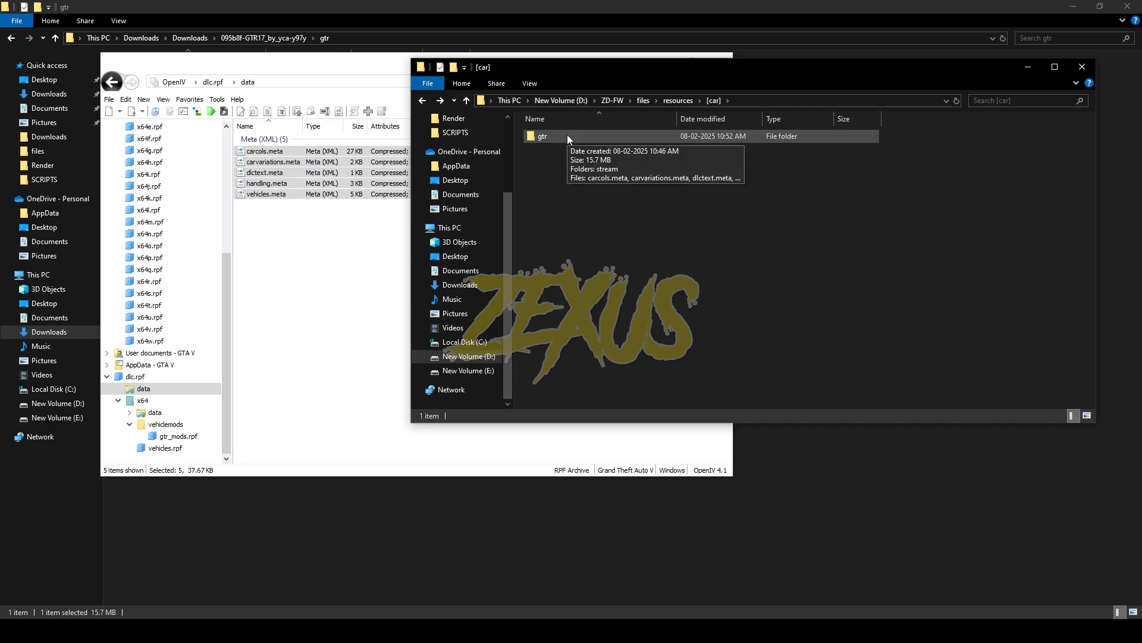
{"action": "left_click", "coordinate": [542, 136]}
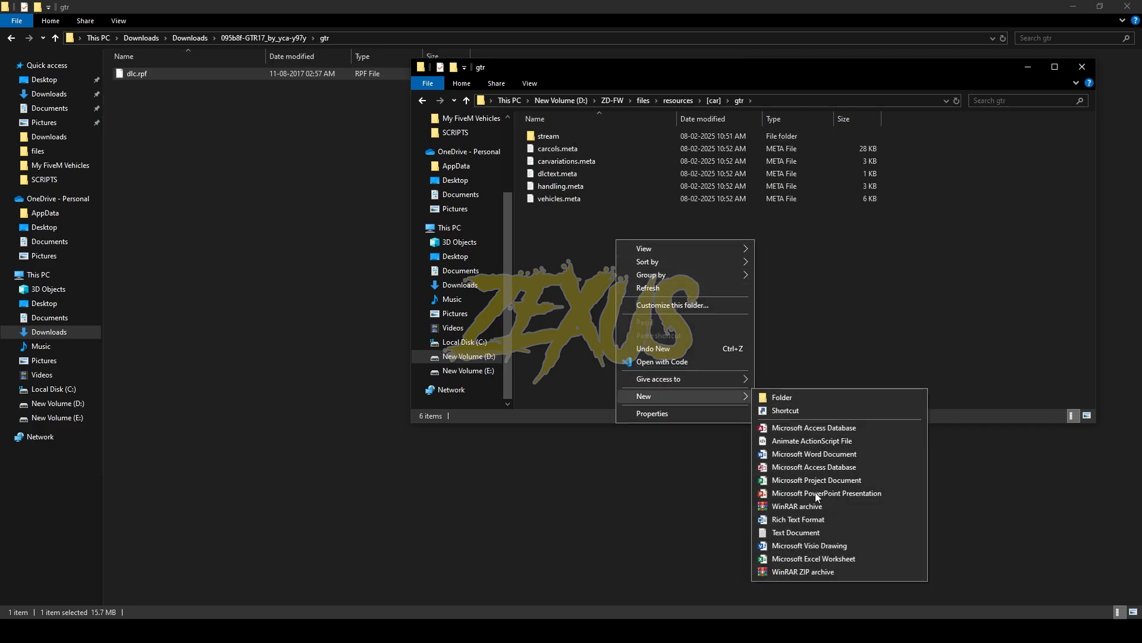
Create a new text document in gtr named __resource.lua
{"action": "left_click", "coordinate": [795, 533]}
{"action": "type", "text": "_"}
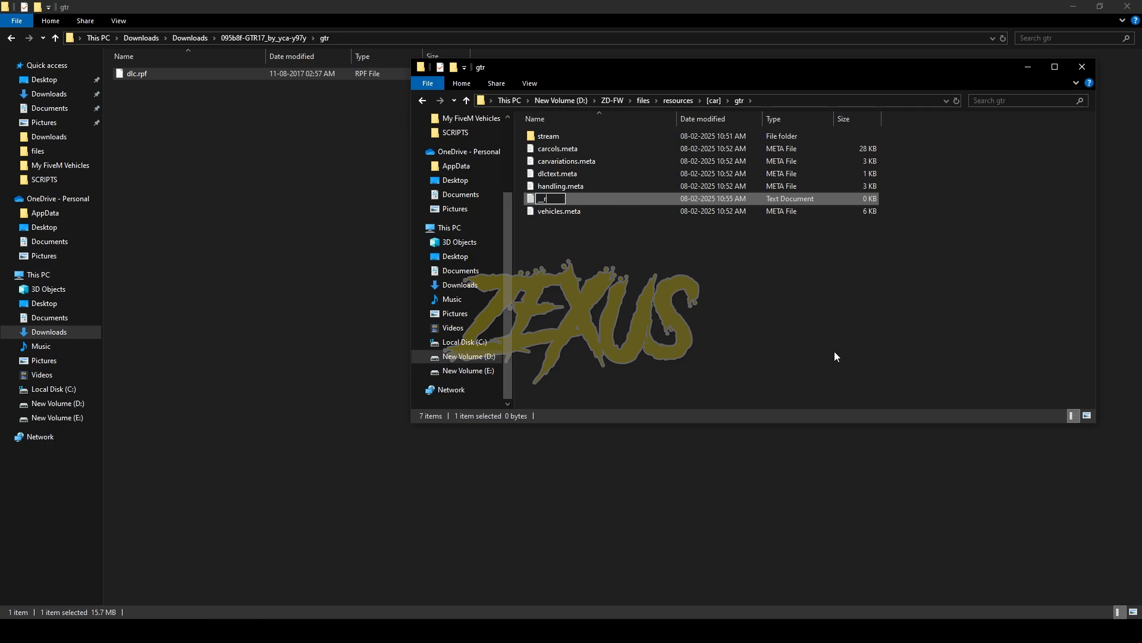
{"action": "type", "text": "_resource.lua"}
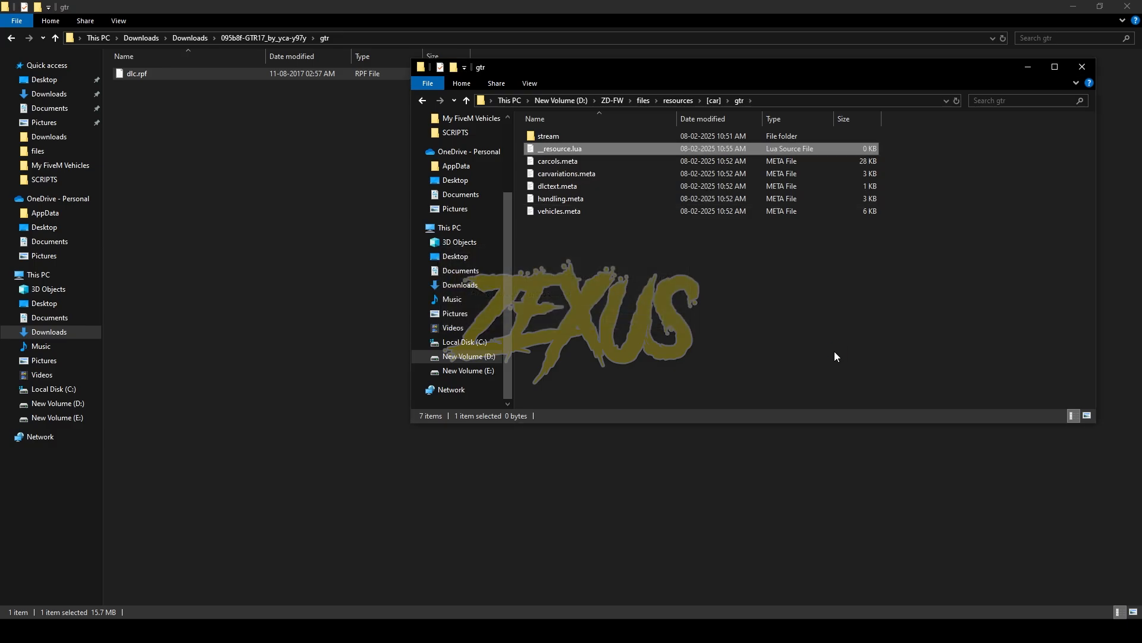
{"action": "mouse_move", "coordinate": [581, 156]}
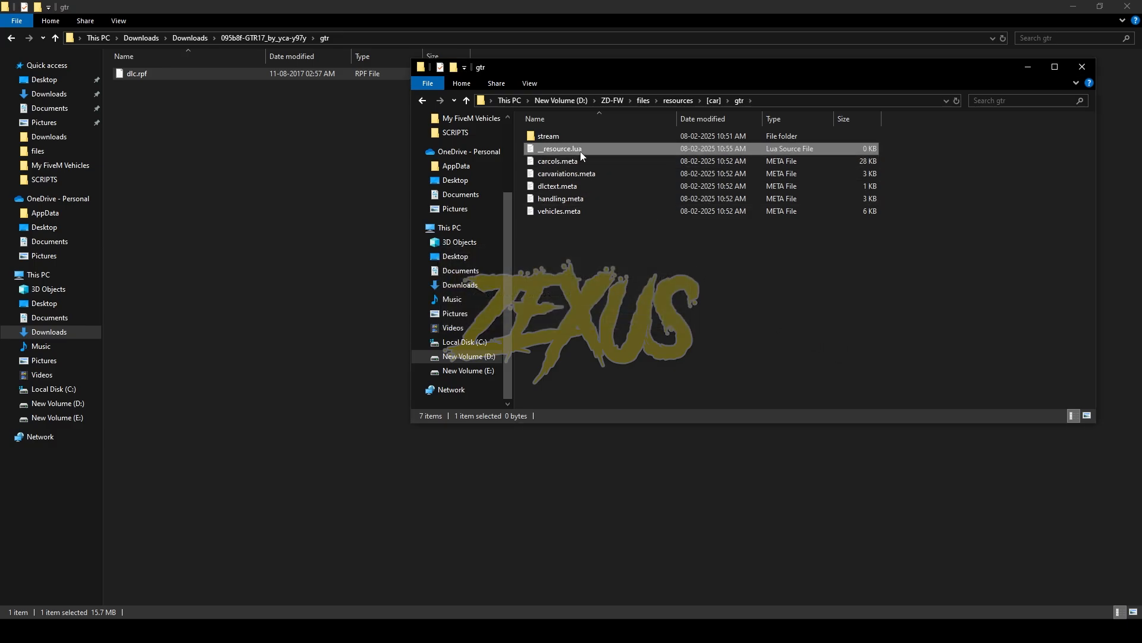
Write the manifest with resource_manifest_version '77731fab-…' into __resource.lua, save, and delete the content unlocks line
{"action": "double_click", "coordinate": [559, 149]}
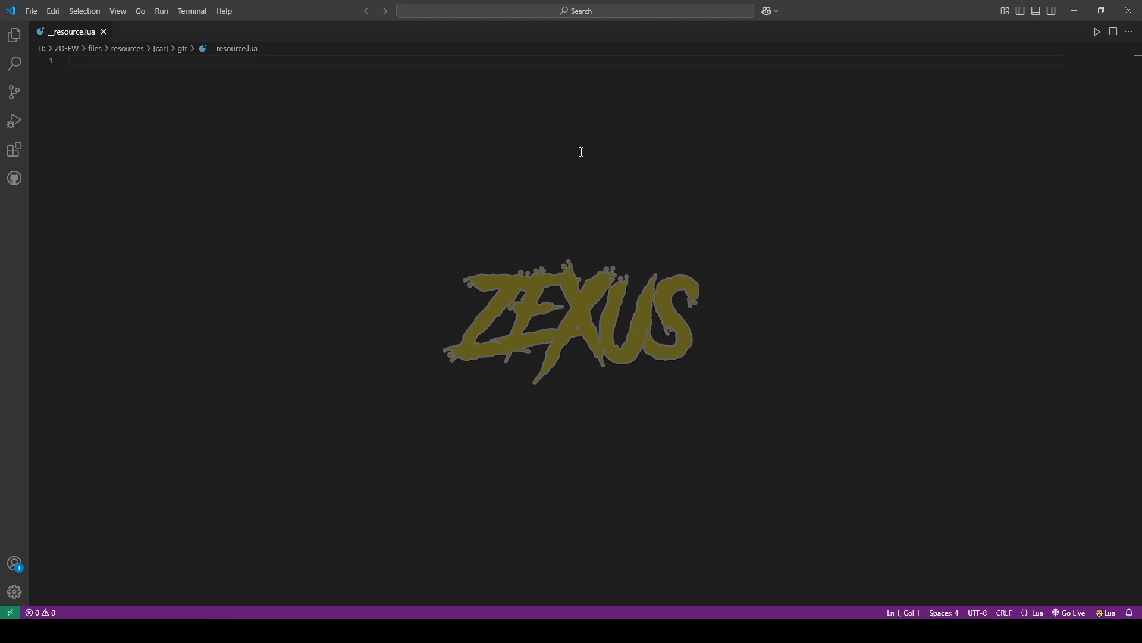
{"action": "mouse_move", "coordinate": [285, 104]}
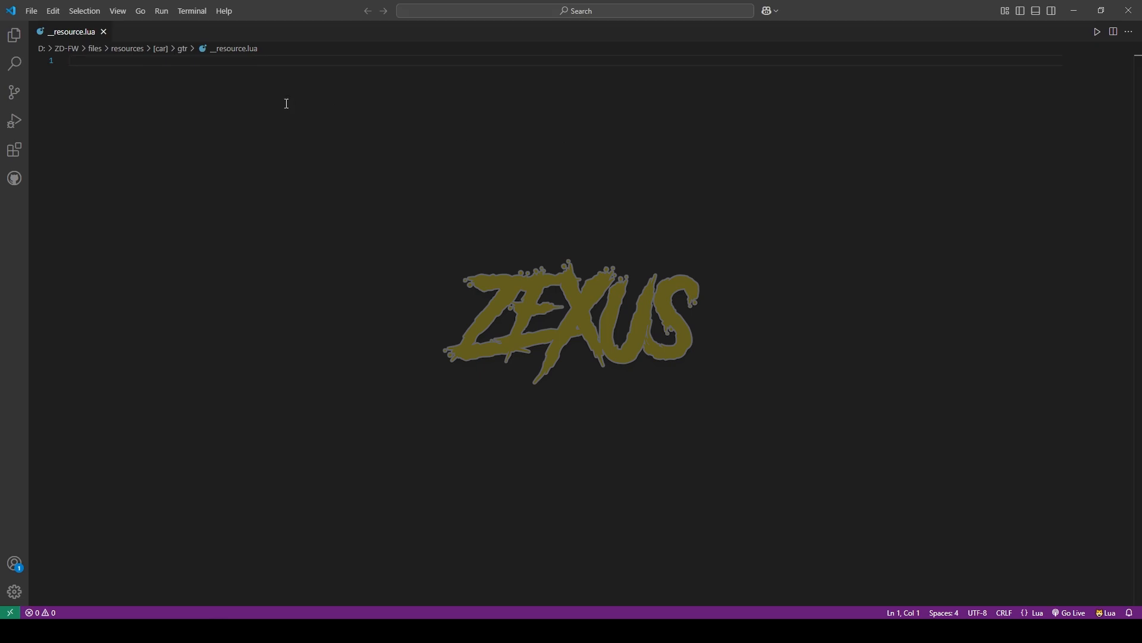
{"action": "type", "text": "resource_manifest_version '77731fab-63ca-442c-a67b-abc70f28dfa5'"}
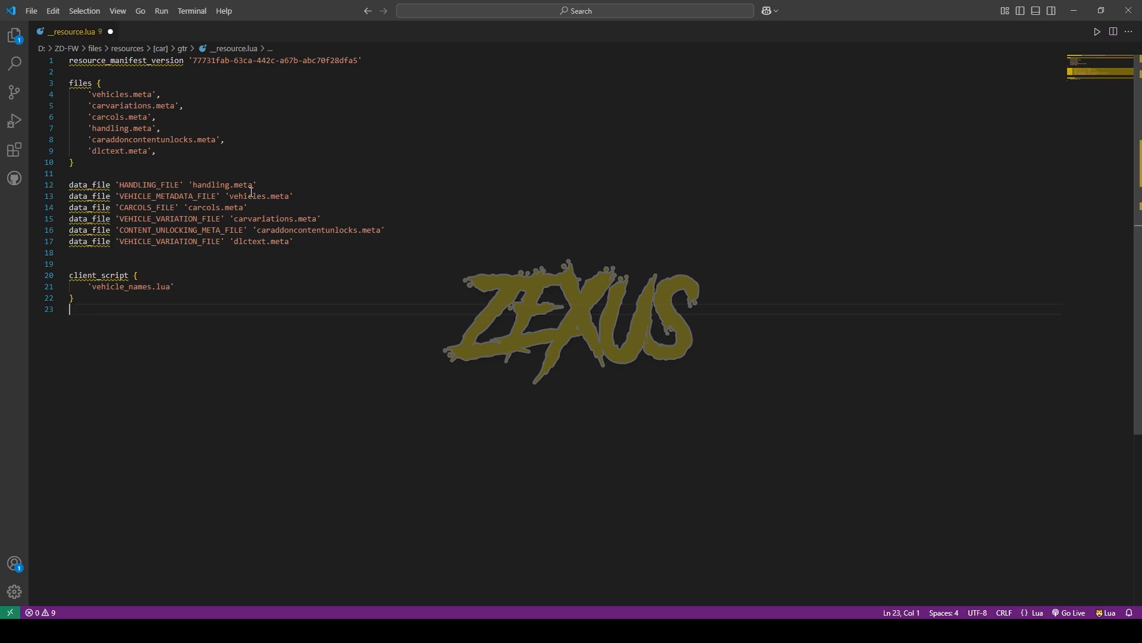
{"action": "key", "text": "ctrl+s"}
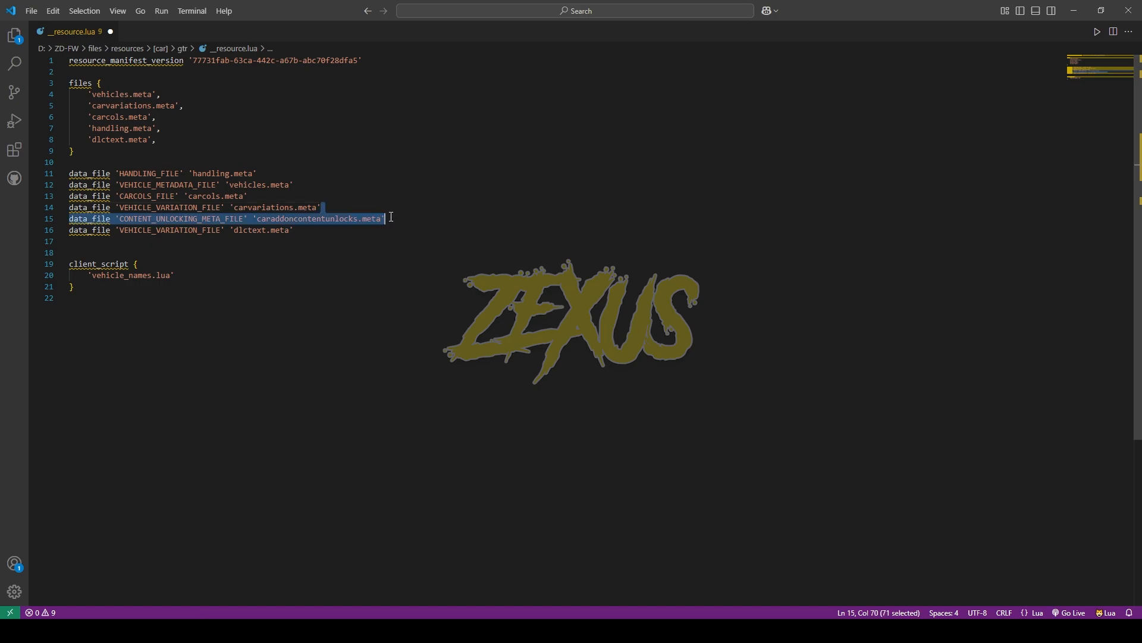
{"action": "key", "text": "Delete"}
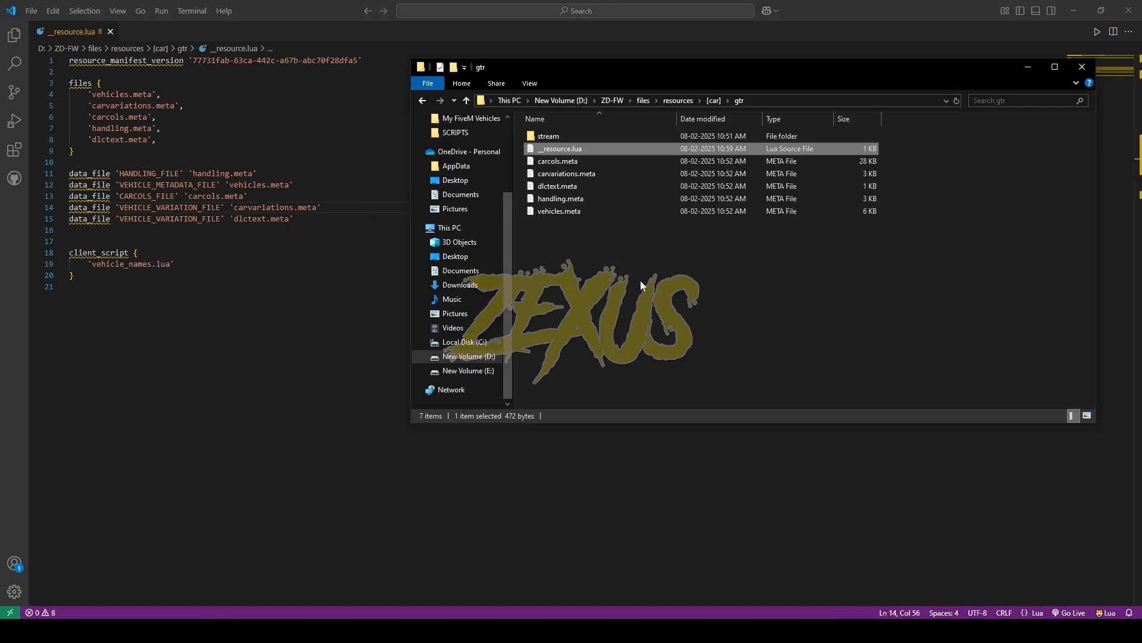
{"action": "double_click", "coordinate": [548, 136]}
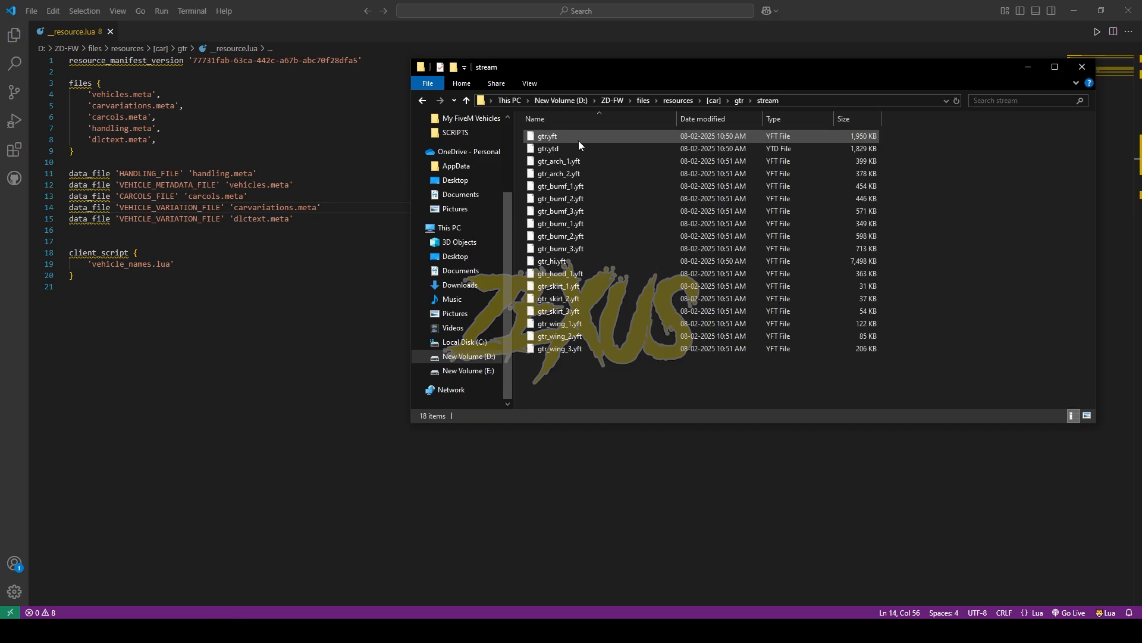
{"action": "mouse_move", "coordinate": [561, 349]}
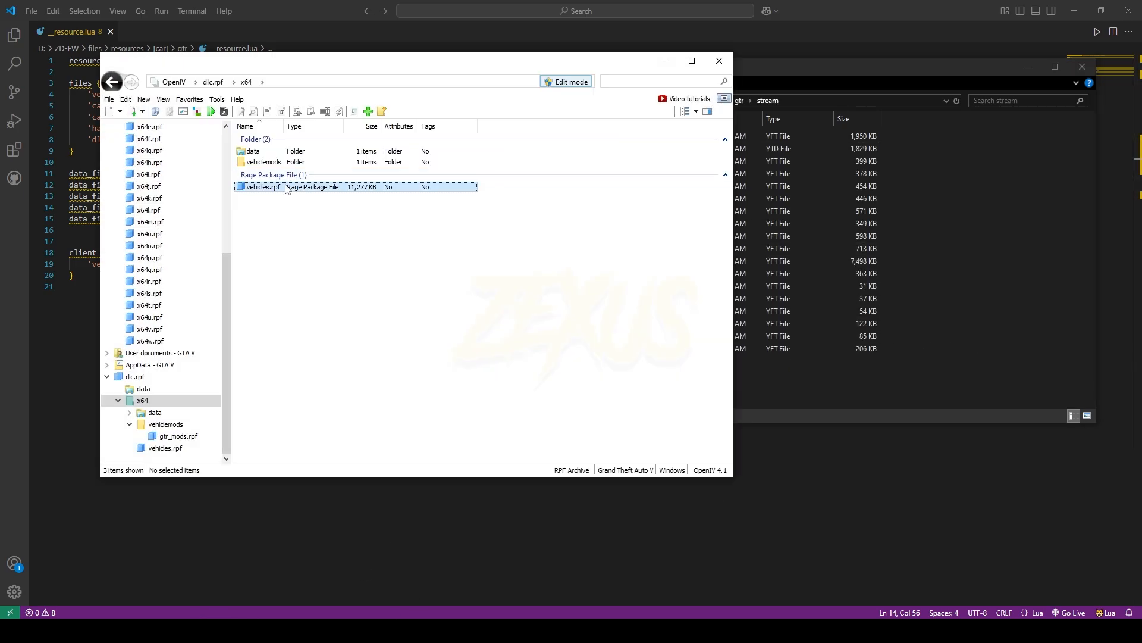
{"action": "double_click", "coordinate": [262, 186]}
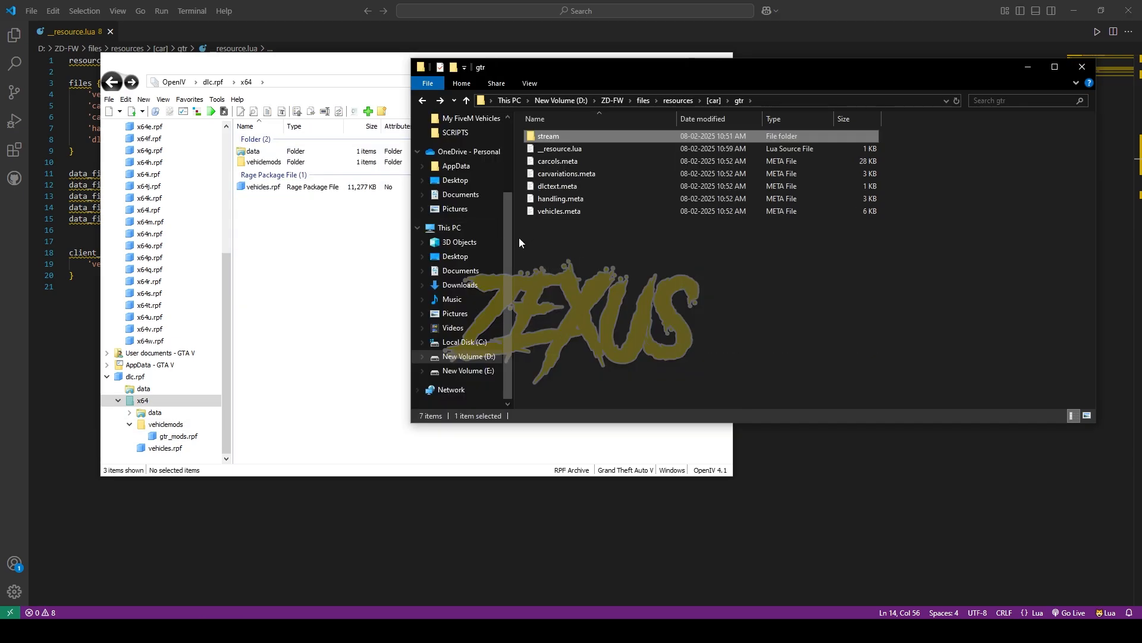
{"action": "mouse_move", "coordinate": [614, 264]}
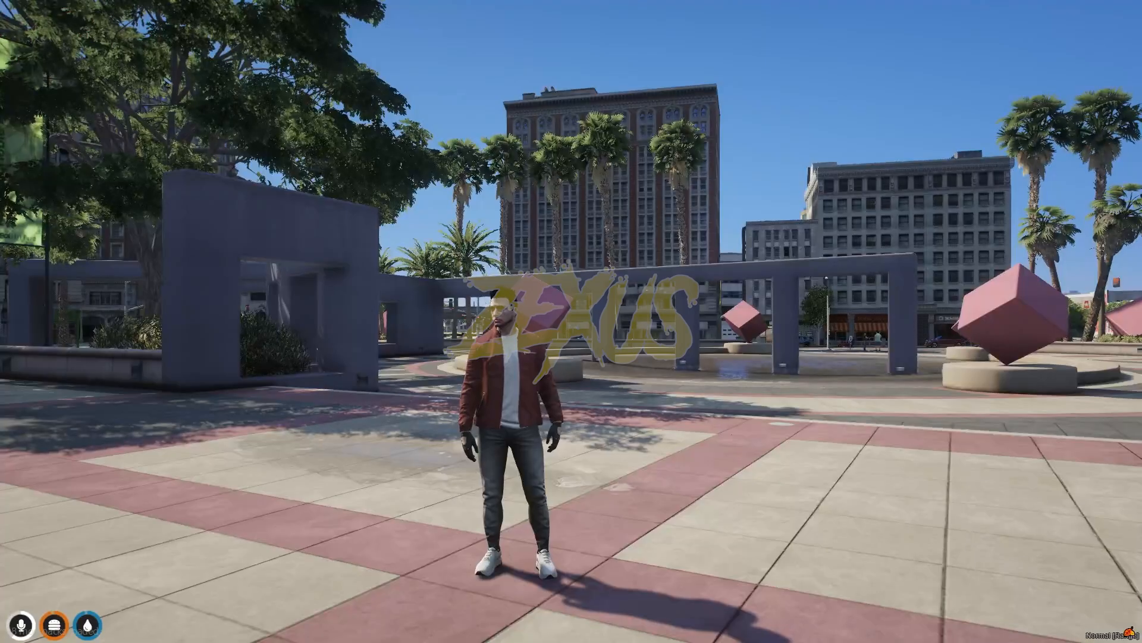
Spawn the orange GTR via a chat command, drive it forward, then exit
{"action": "type", "text": "/"}
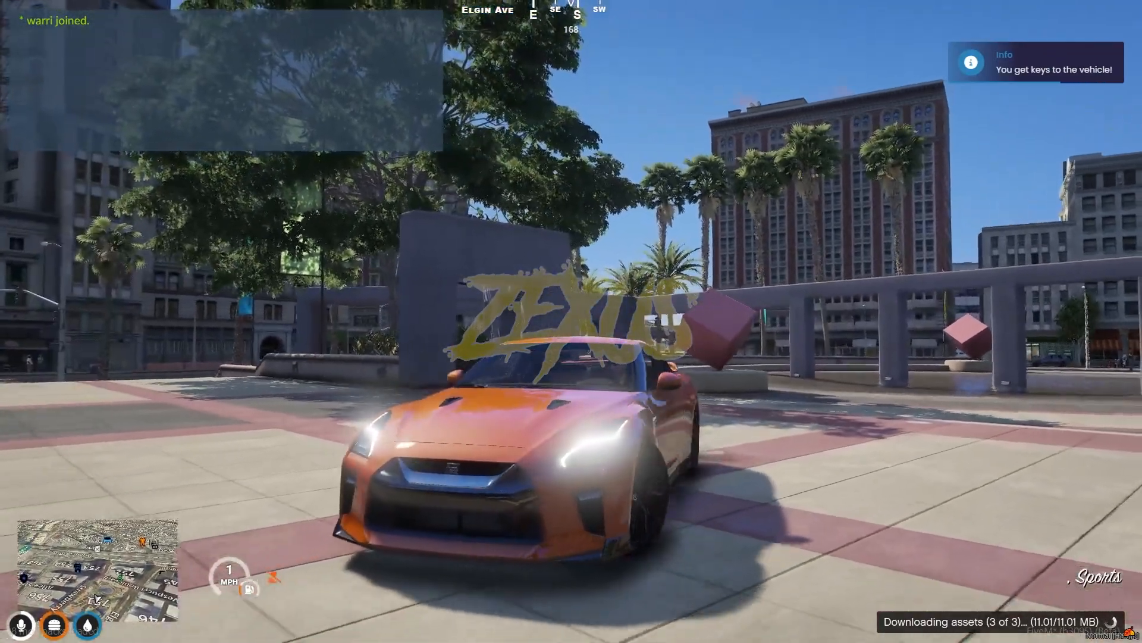
{"action": "key", "text": "w"}
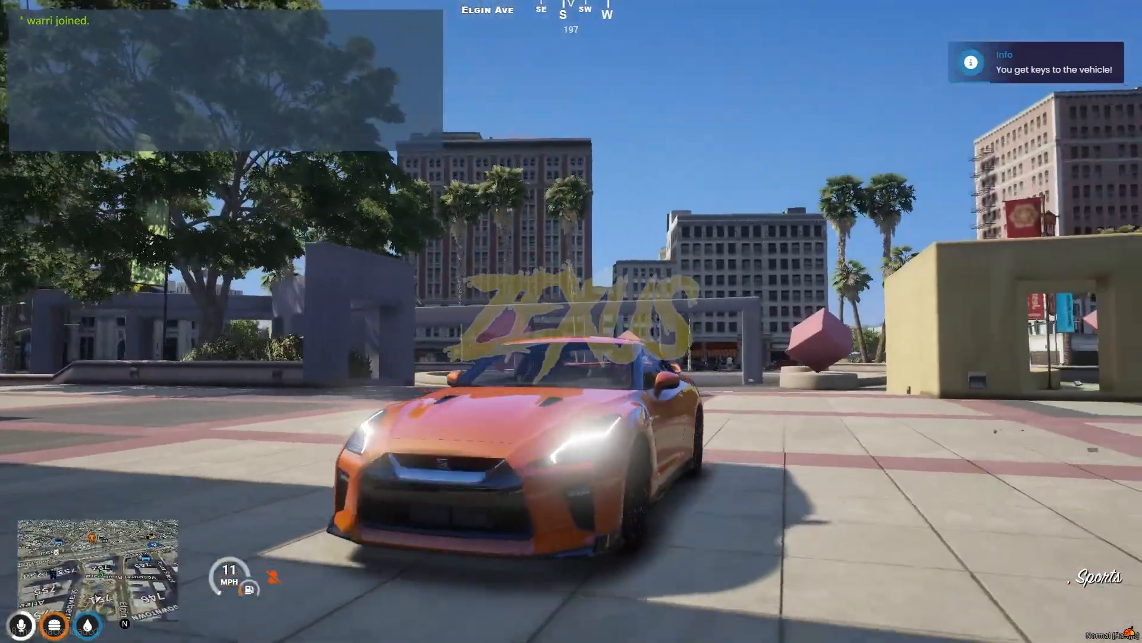
{"action": "key", "text": "w"}
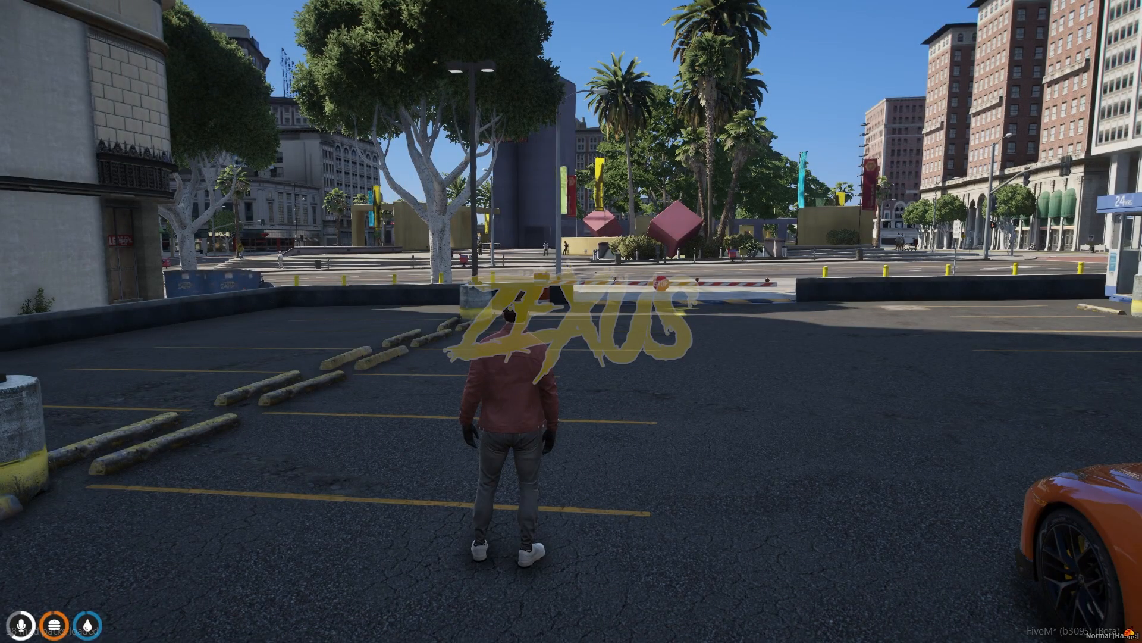
{"action": "type", "text": "/ca"}
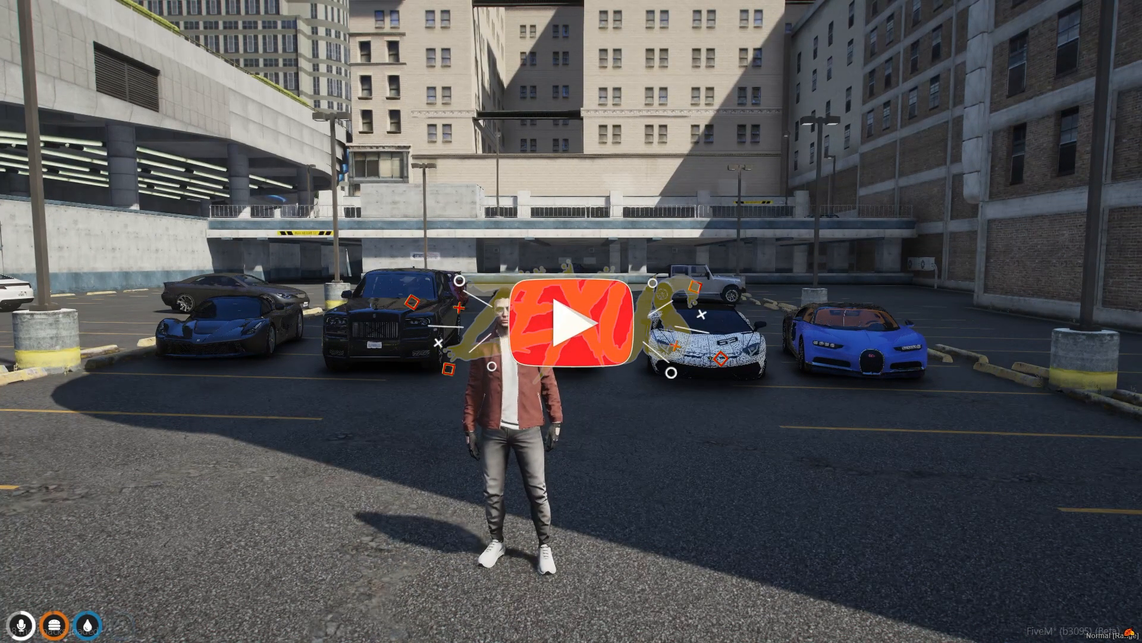
{"action": "left_click", "coordinate": [571, 325]}
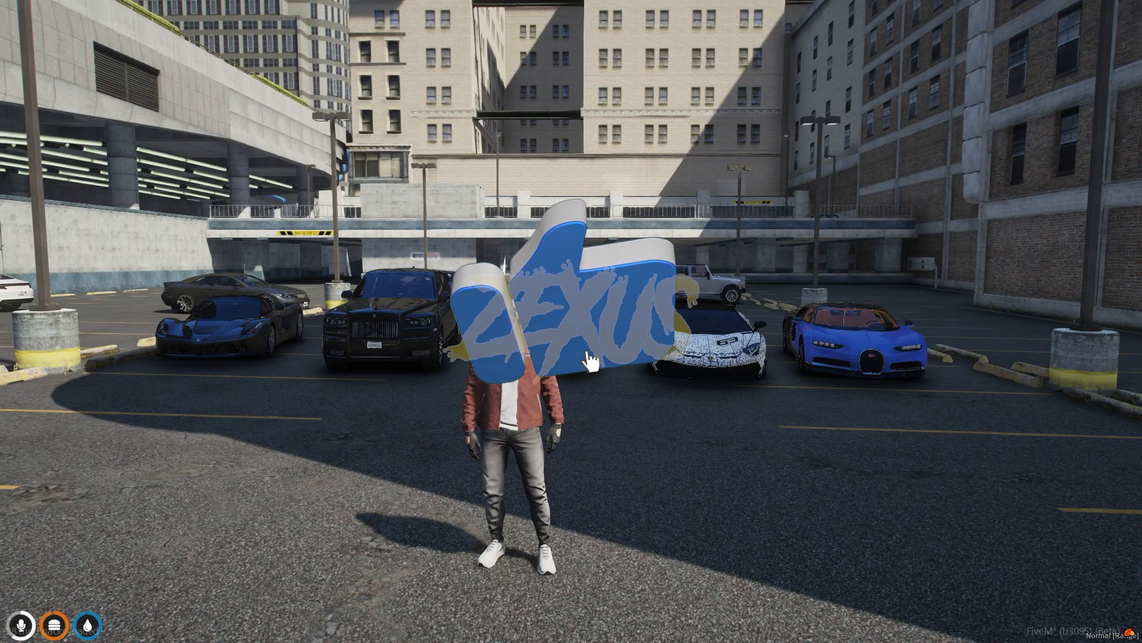